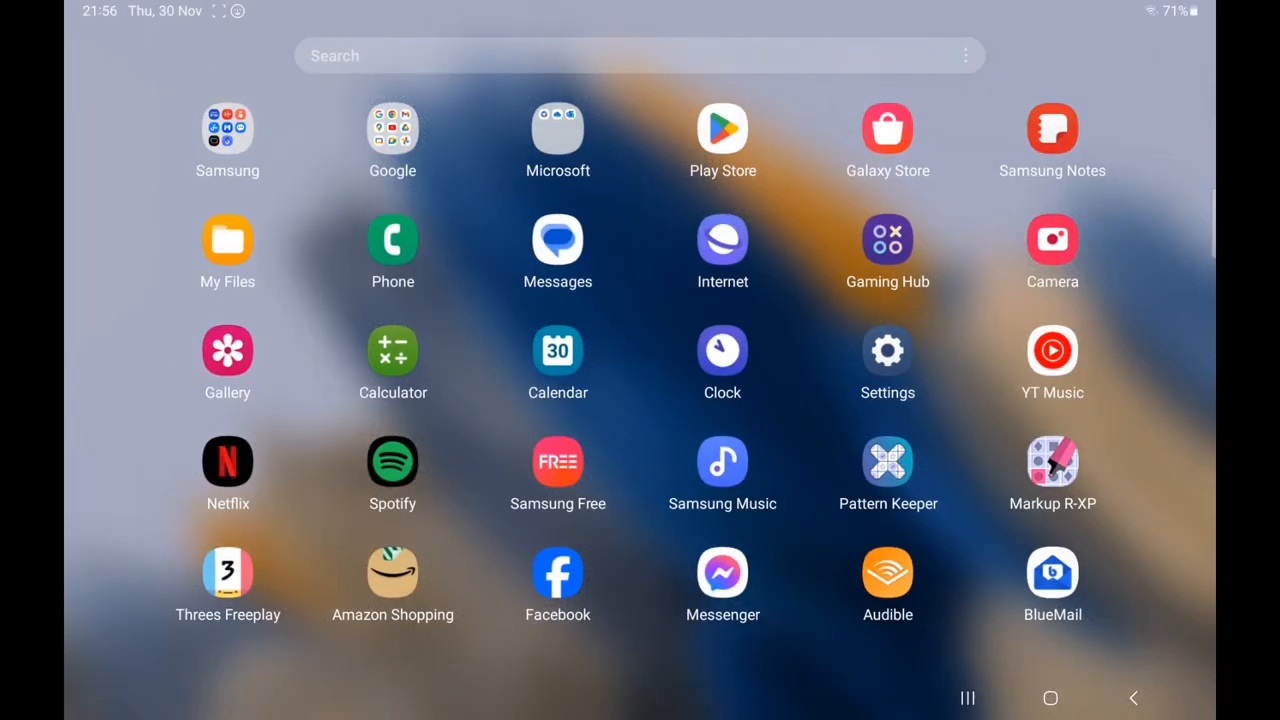
# Launch Pattern Keeper from the app drawer and wait for its library
pyautogui.click(887, 461)
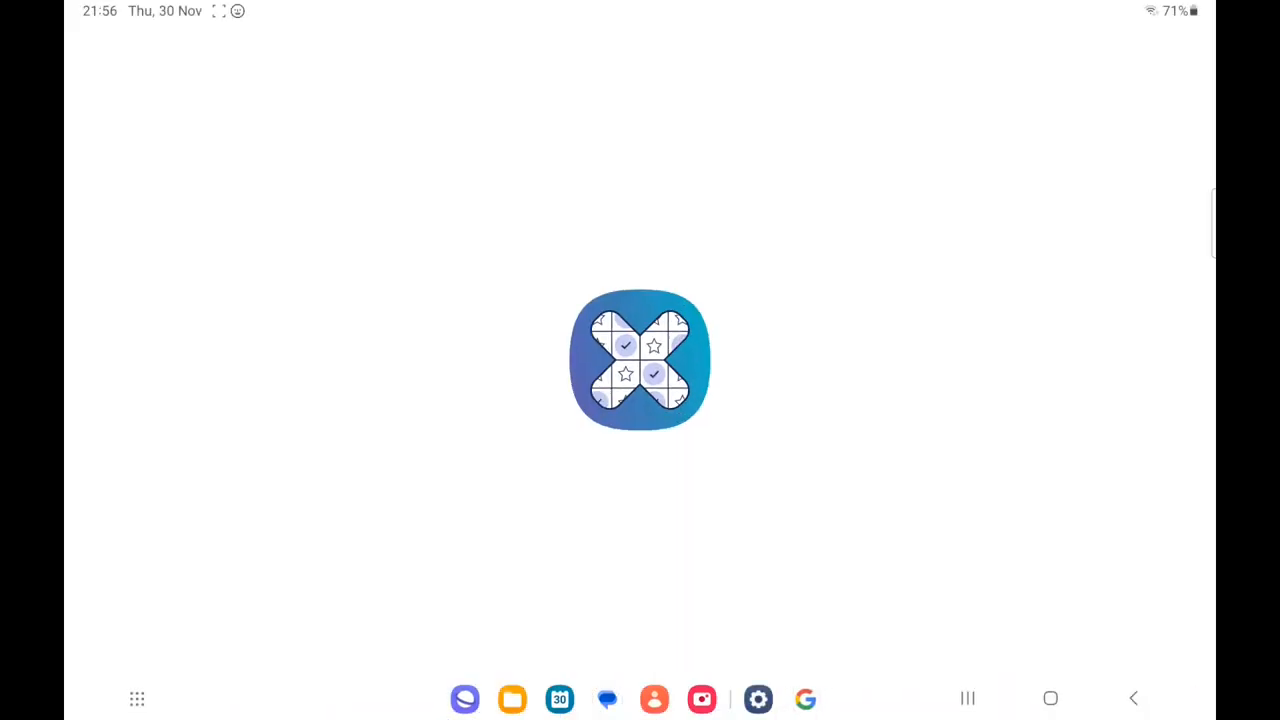
pyautogui.click(640, 360)
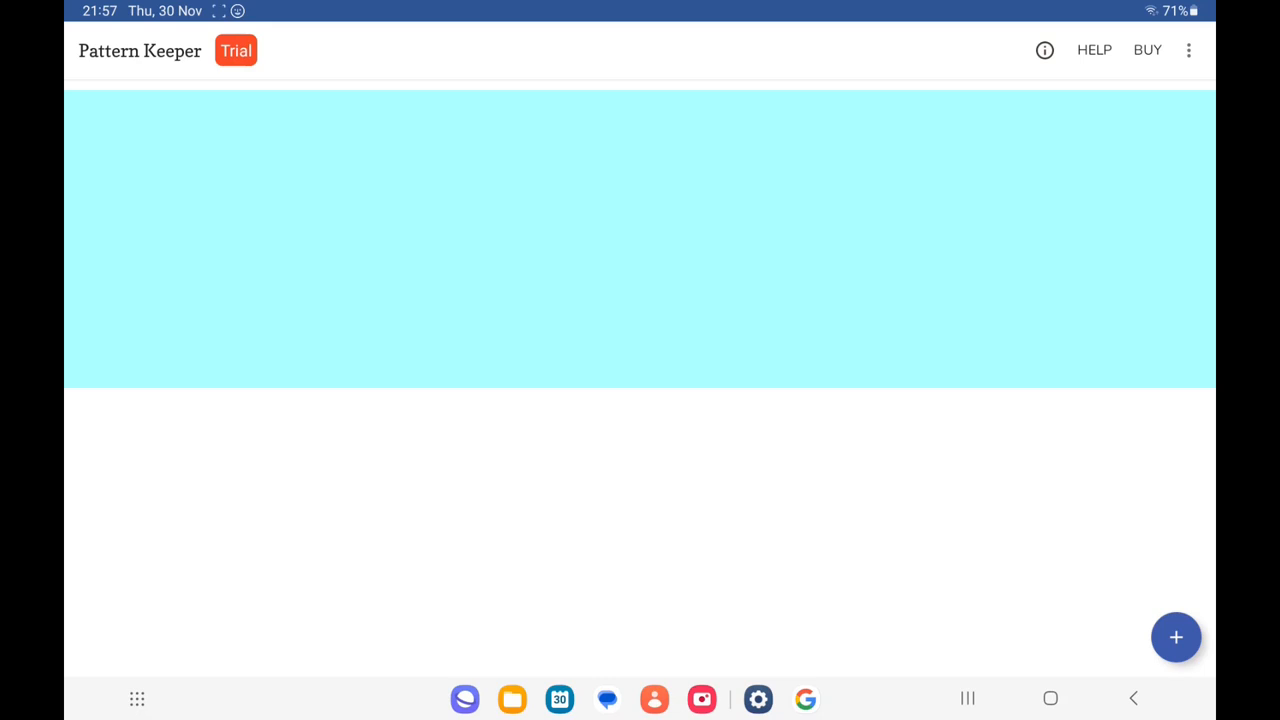
# Import the Advent Day 1 PDF and dismiss the 'No grids found' message
pyautogui.click(1175, 637)
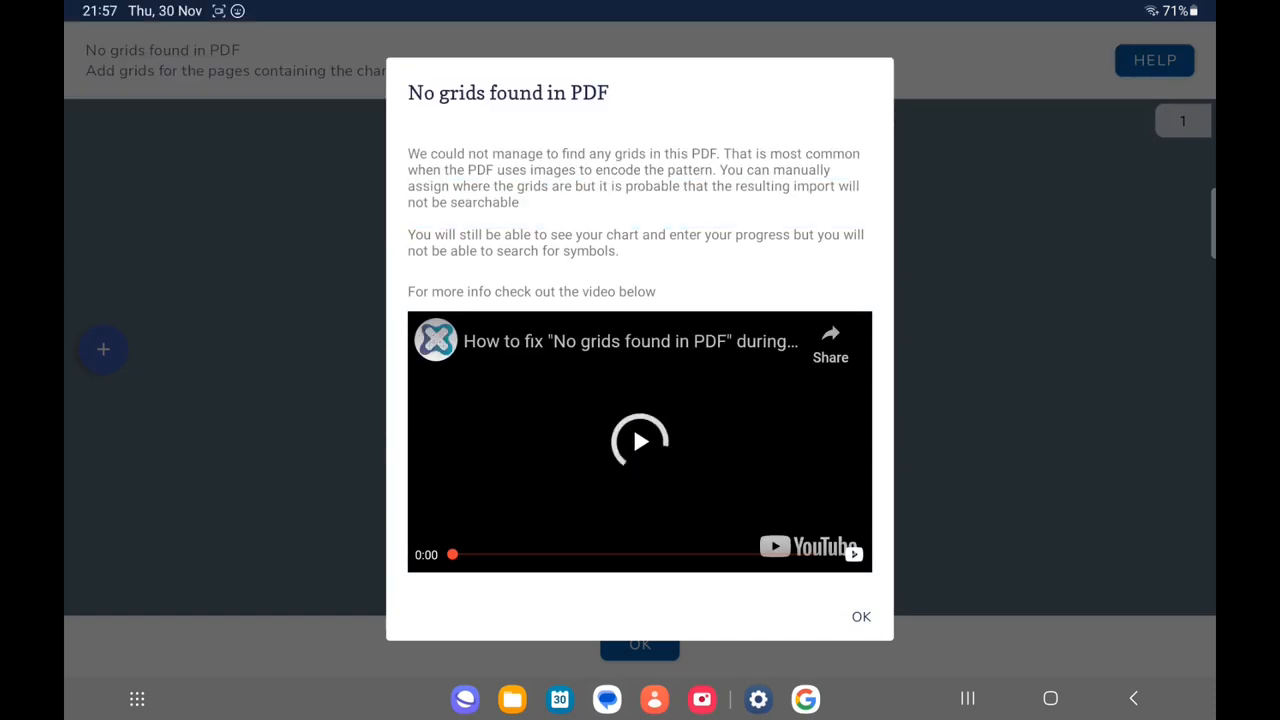
pyautogui.click(860, 616)
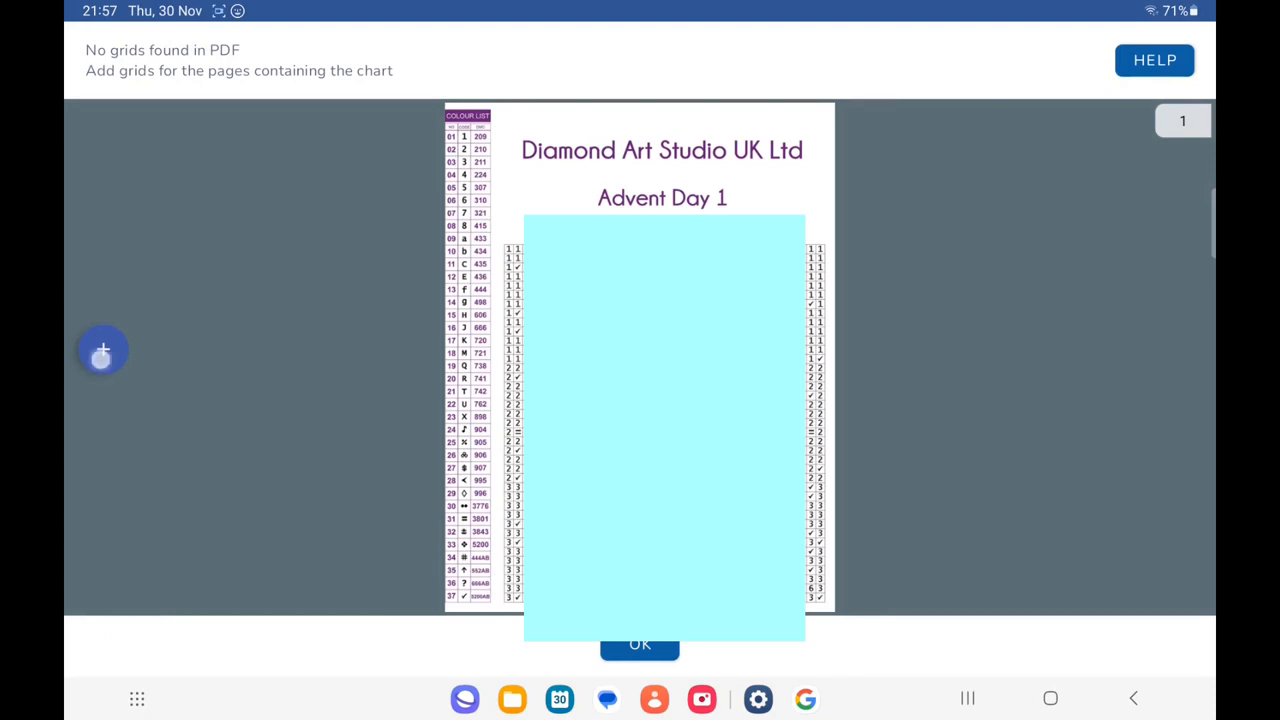
# Add a grid over the chart's symbol area on page one
pyautogui.click(103, 350)
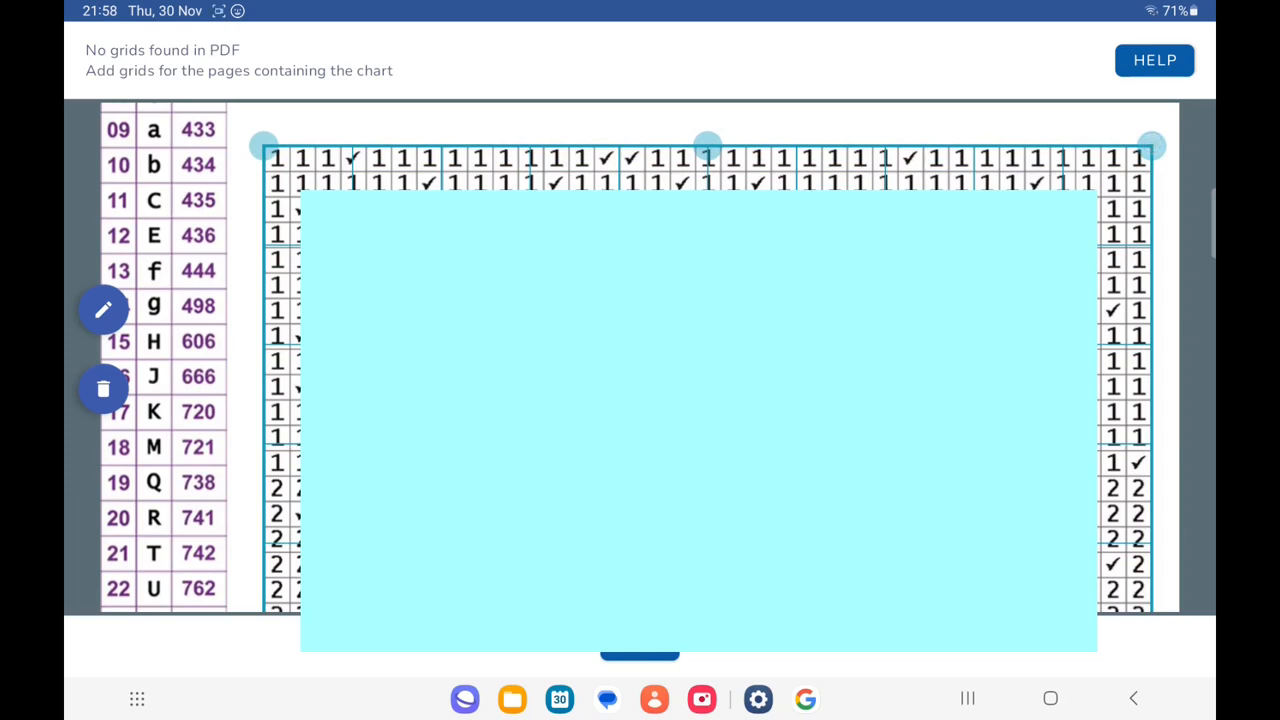
pyautogui.scroll(-3)
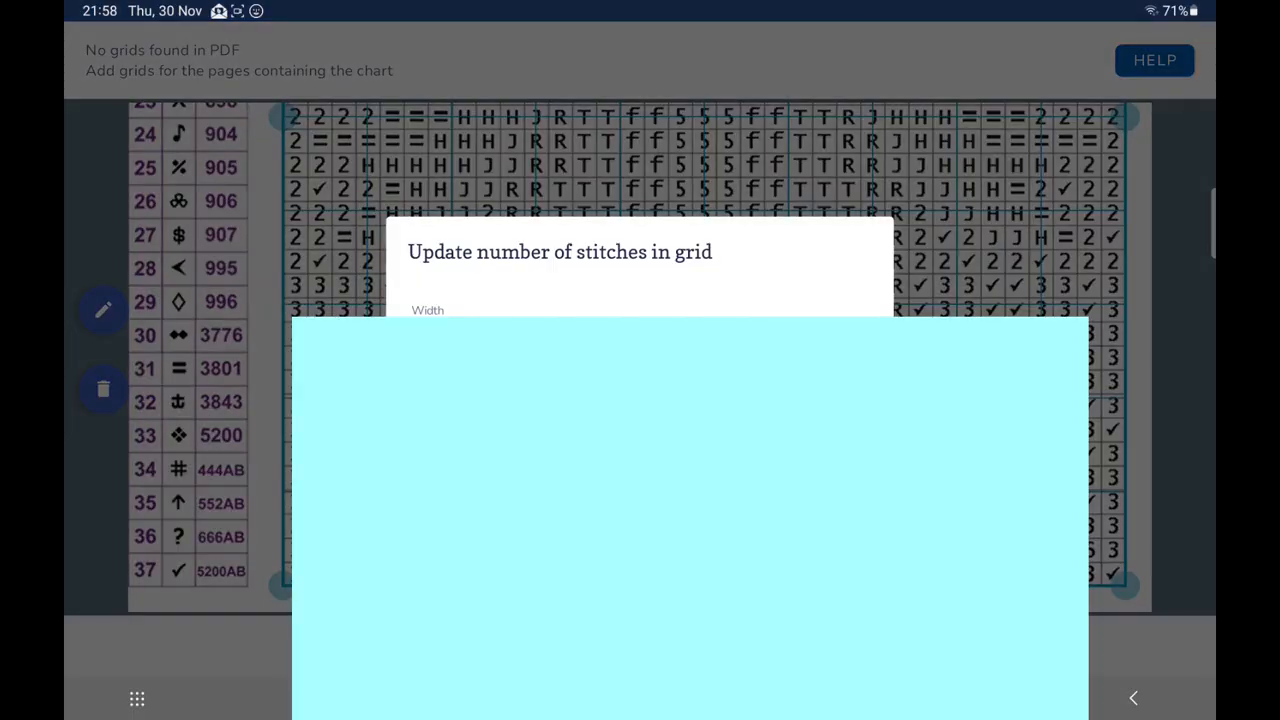
# Set the grid size to width 35 and height 39 stitches
pyautogui.click(640, 190)
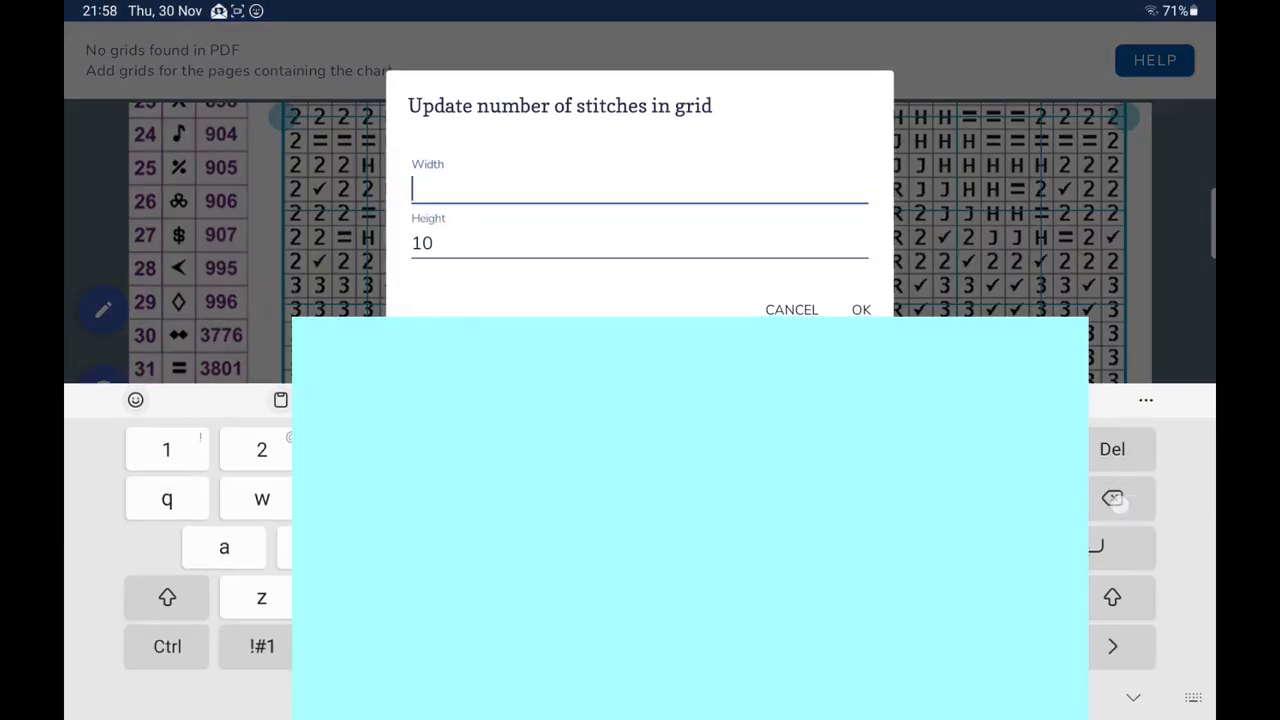
pyautogui.write('35')
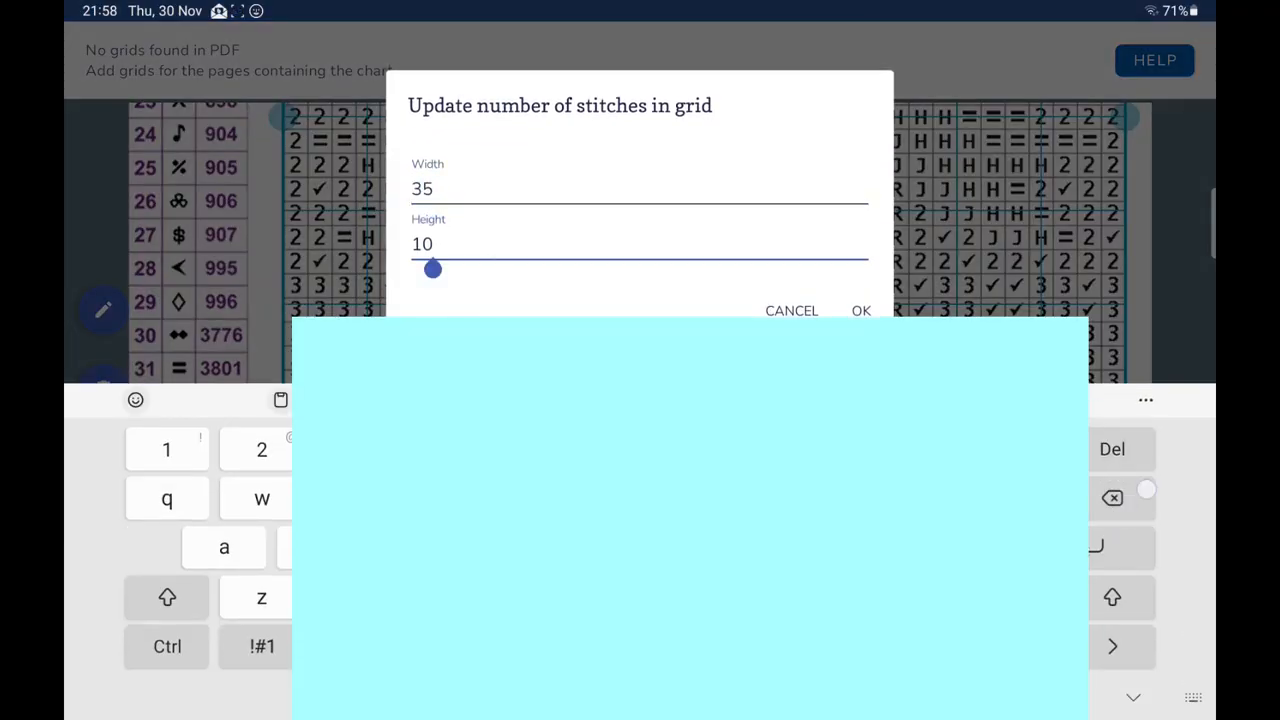
pyautogui.write('39')
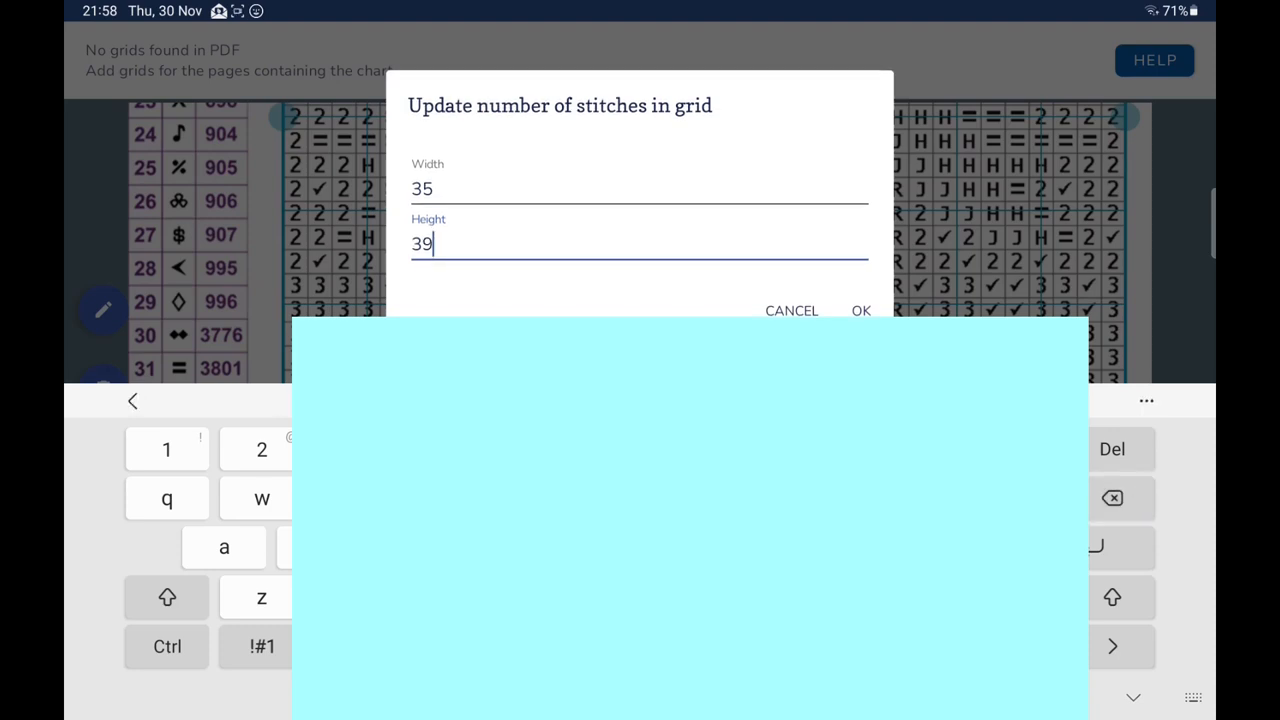
pyautogui.click(860, 310)
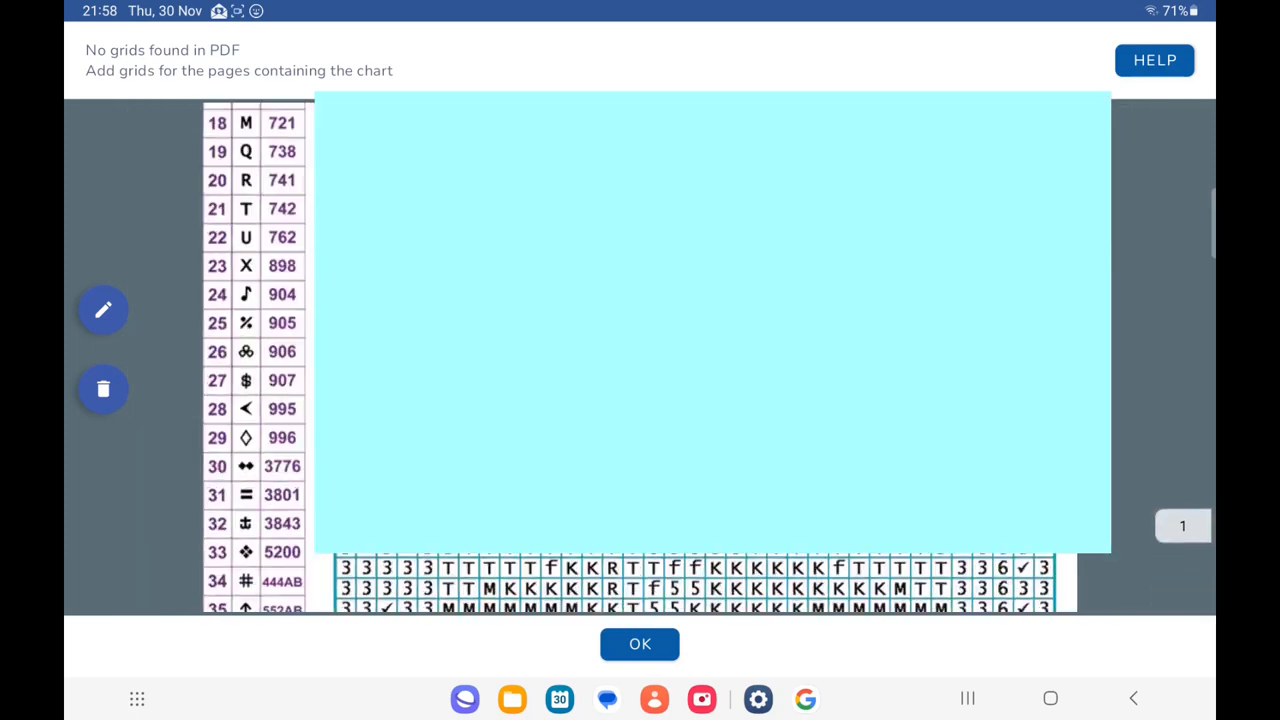
# Check the grid placement and confirm to complete the chart import
pyautogui.scroll(-3)
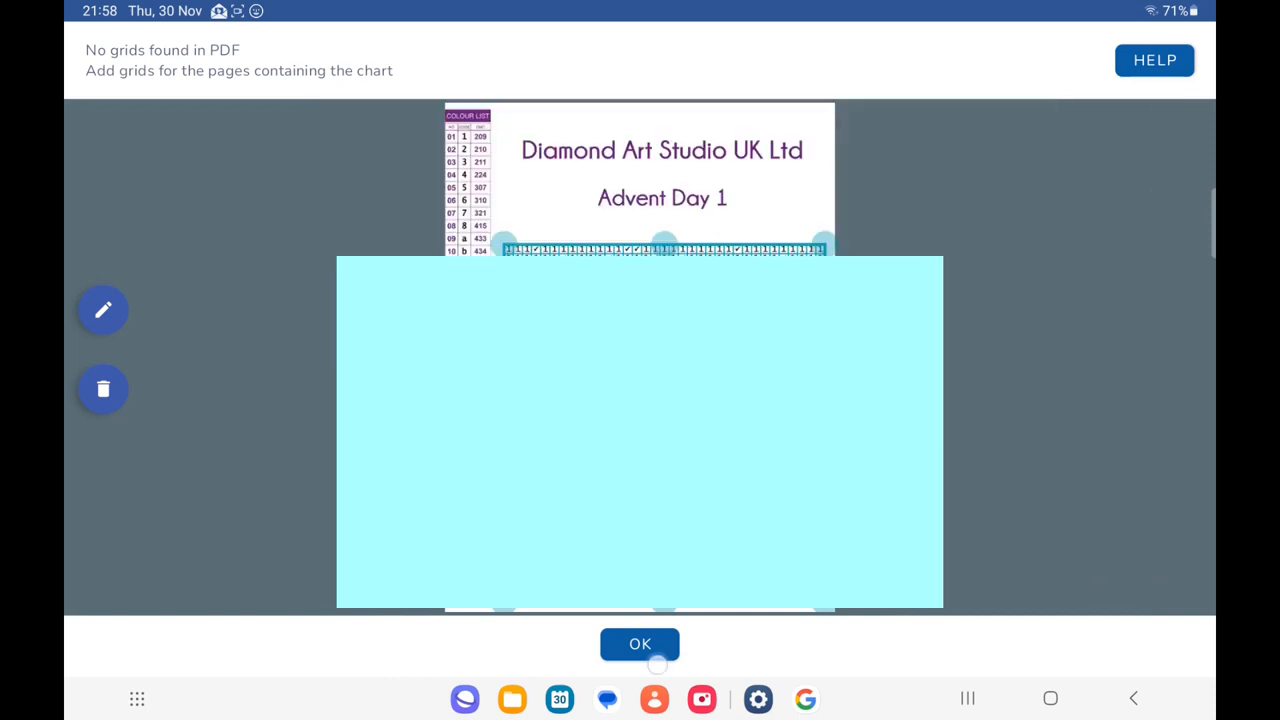
pyautogui.click(639, 643)
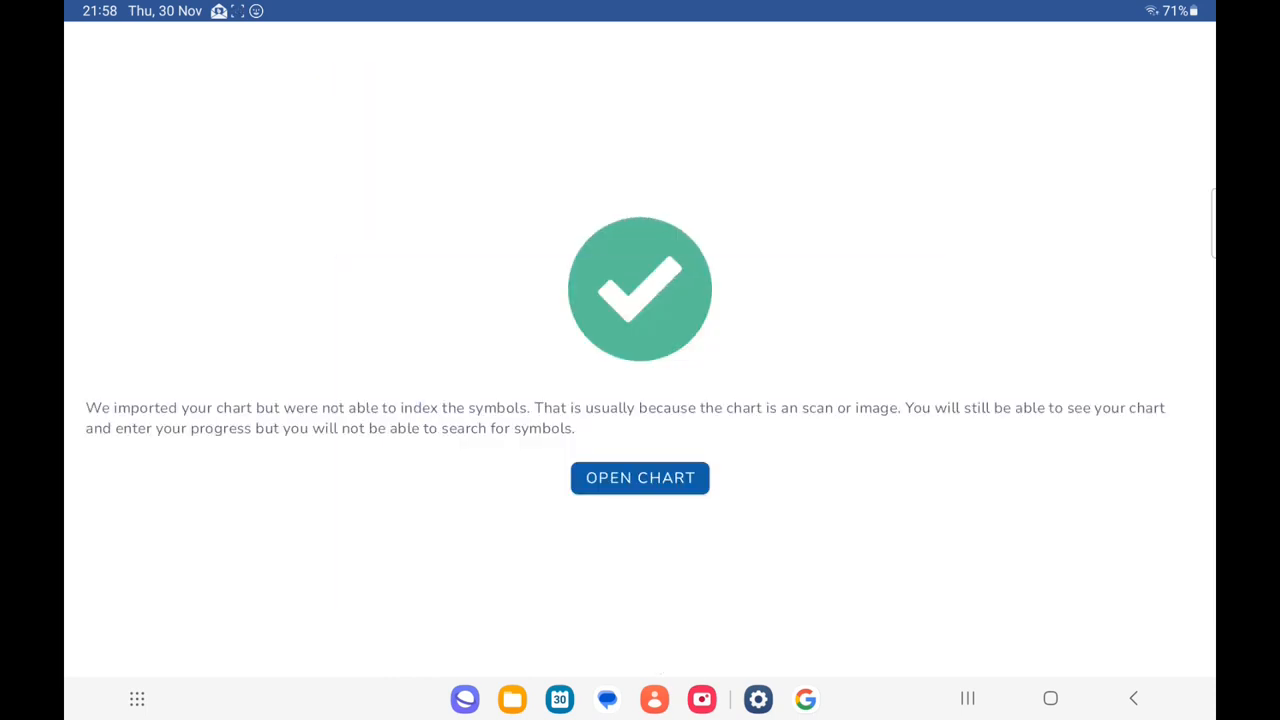
# Open the imported chart in the stitching view, showing 1365 stitches
pyautogui.click(639, 477)
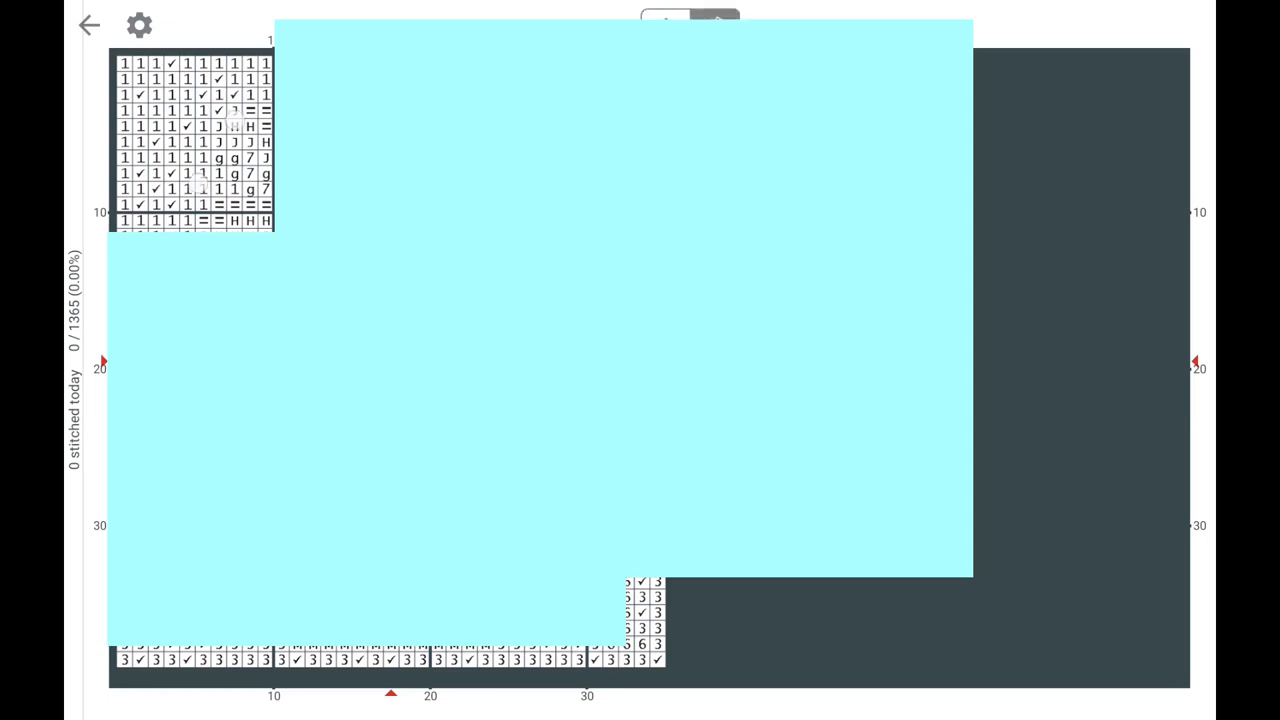
# Mark 91 of 1365 stitches done and return to the library
pyautogui.click(250, 110)
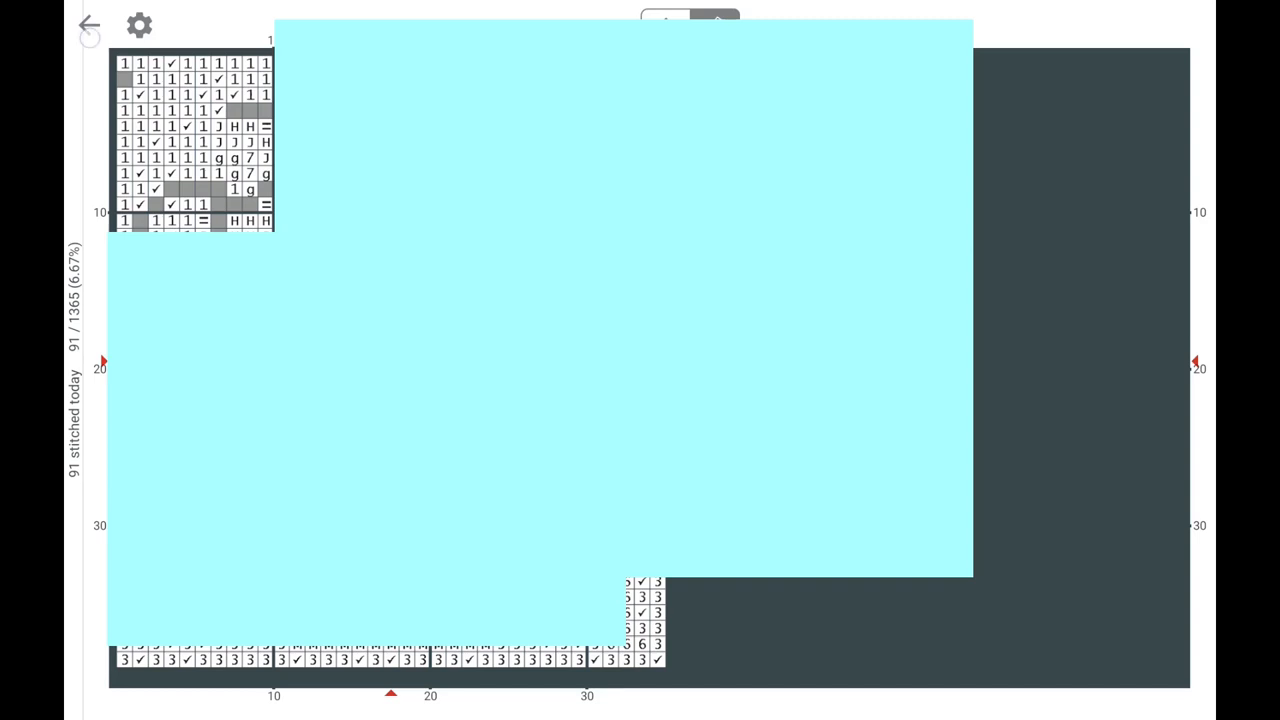
pyautogui.click(88, 24)
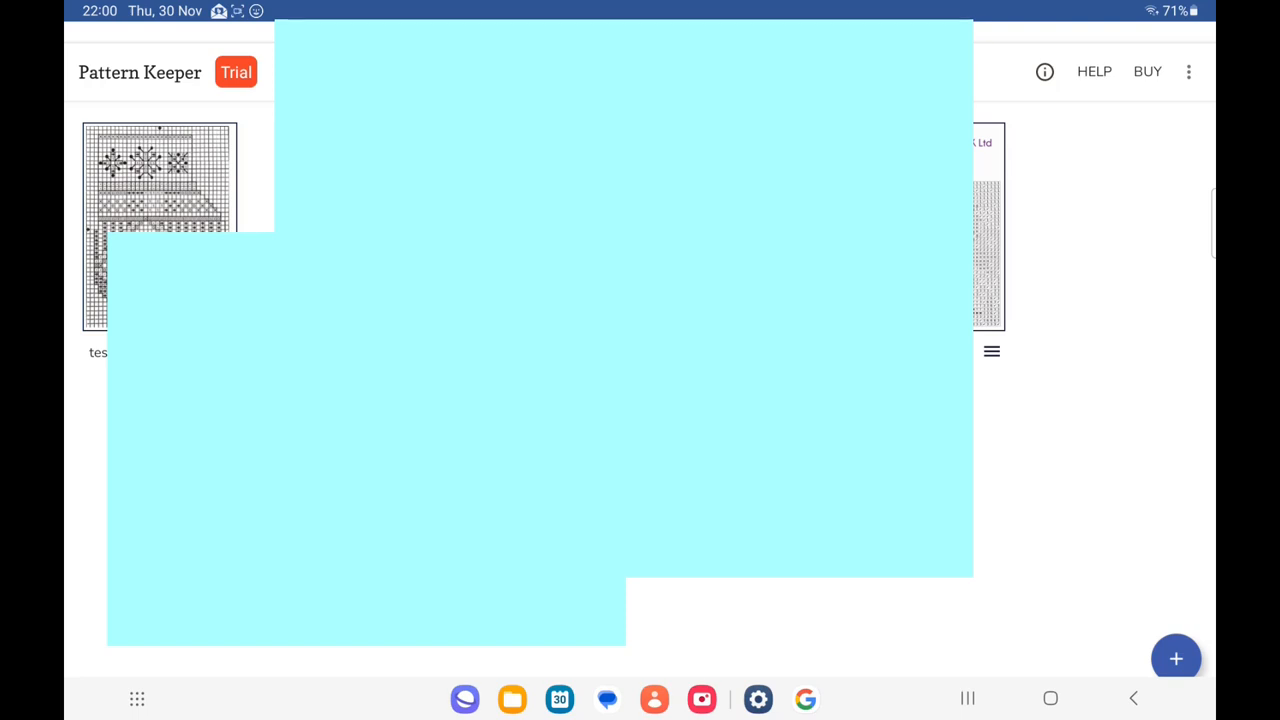
# Switch to Markup R-XP, showing Advent 25 Days.pdf and a sample project
pyautogui.click(1050, 698)
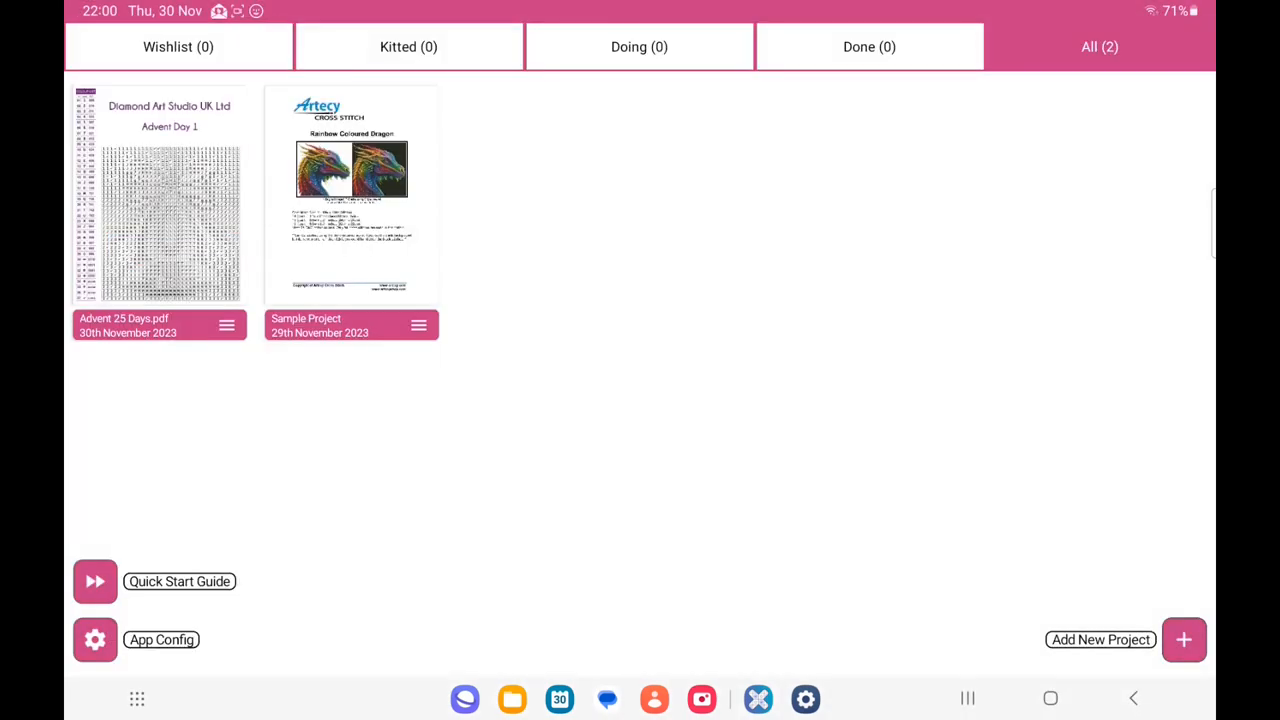
# Start a new PDF project from the + Add New Project options
pyautogui.click(1184, 640)
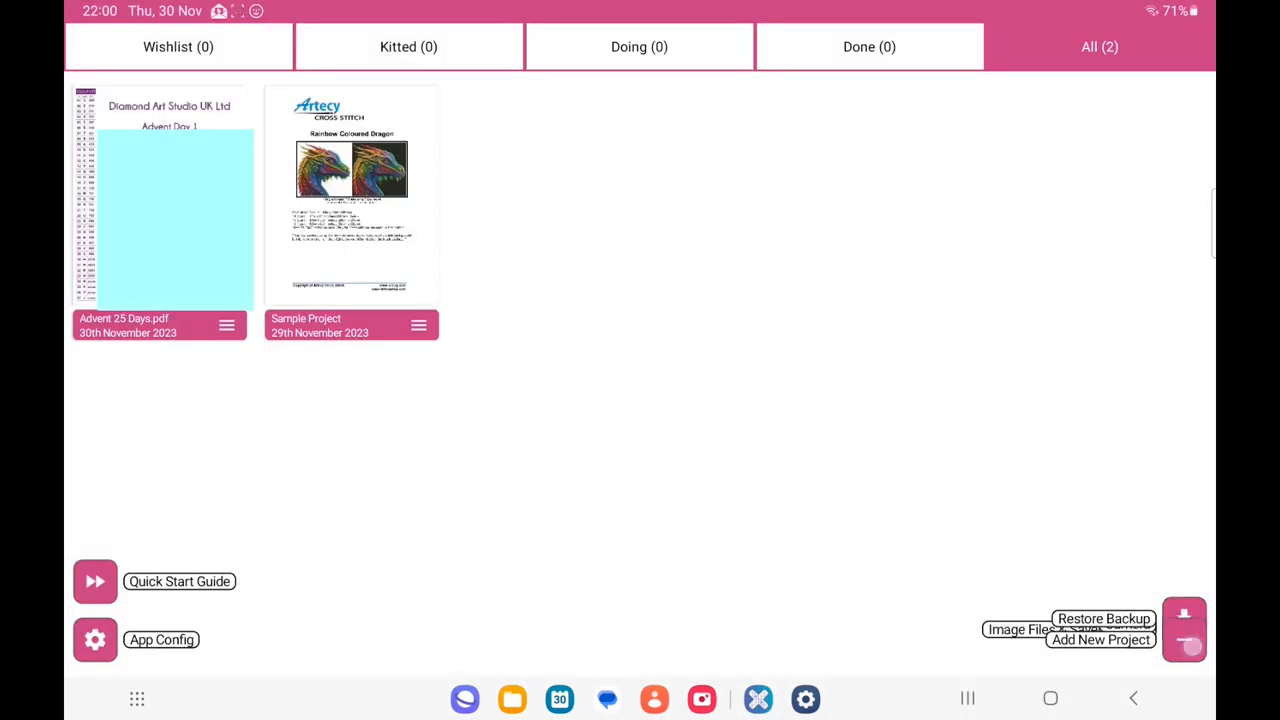
pyautogui.click(1184, 629)
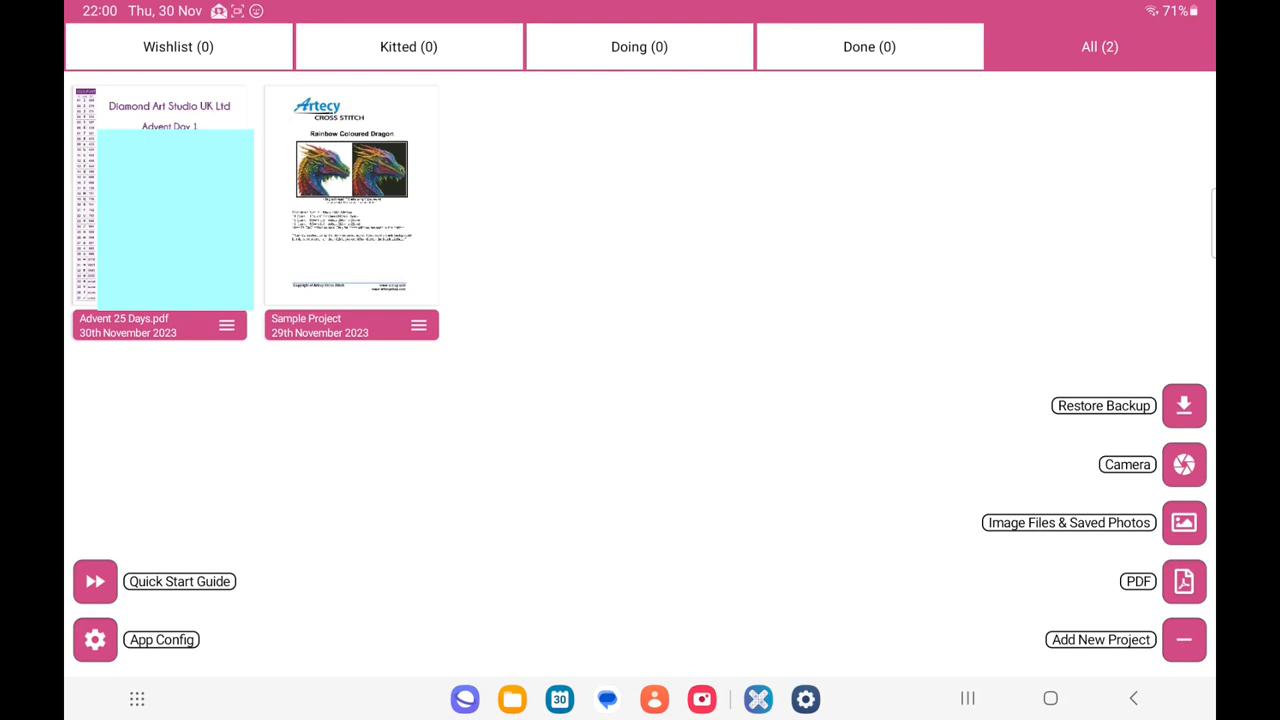
pyautogui.click(1184, 640)
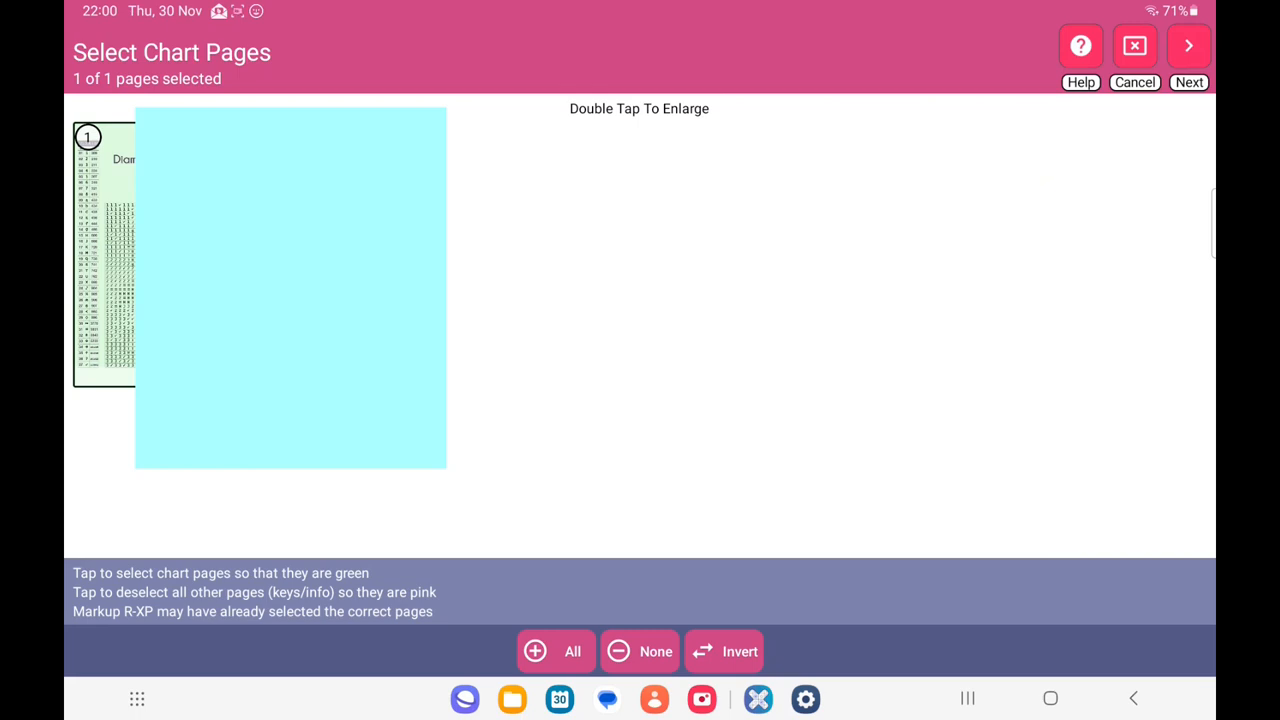
# Use page 1 as both chart and picture page to finish the import
pyautogui.click(1188, 46)
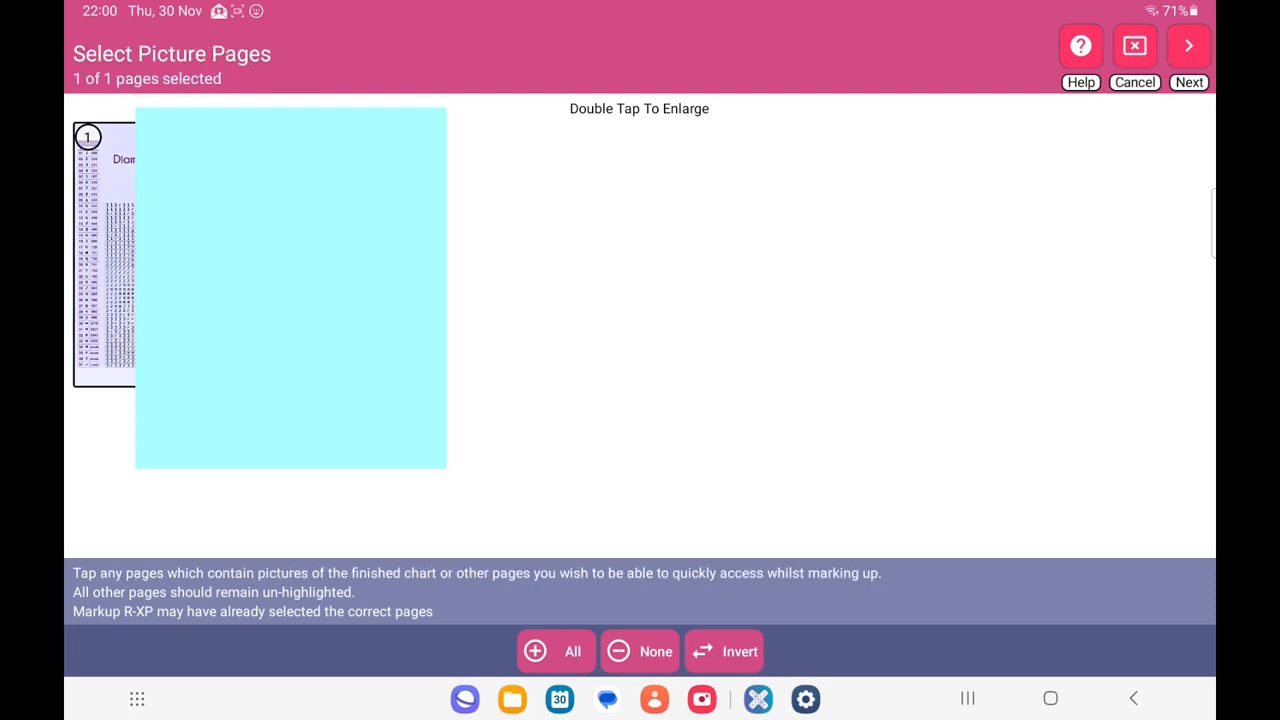
pyautogui.click(1188, 45)
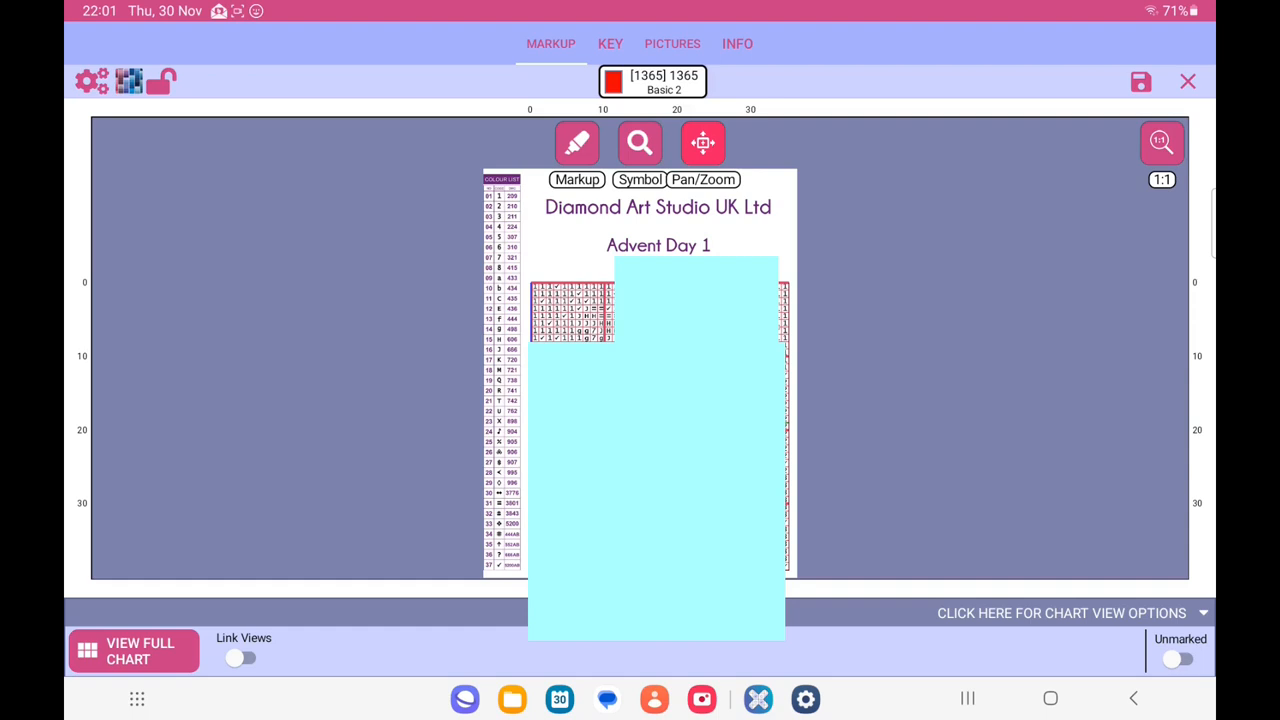
pyautogui.click(610, 43)
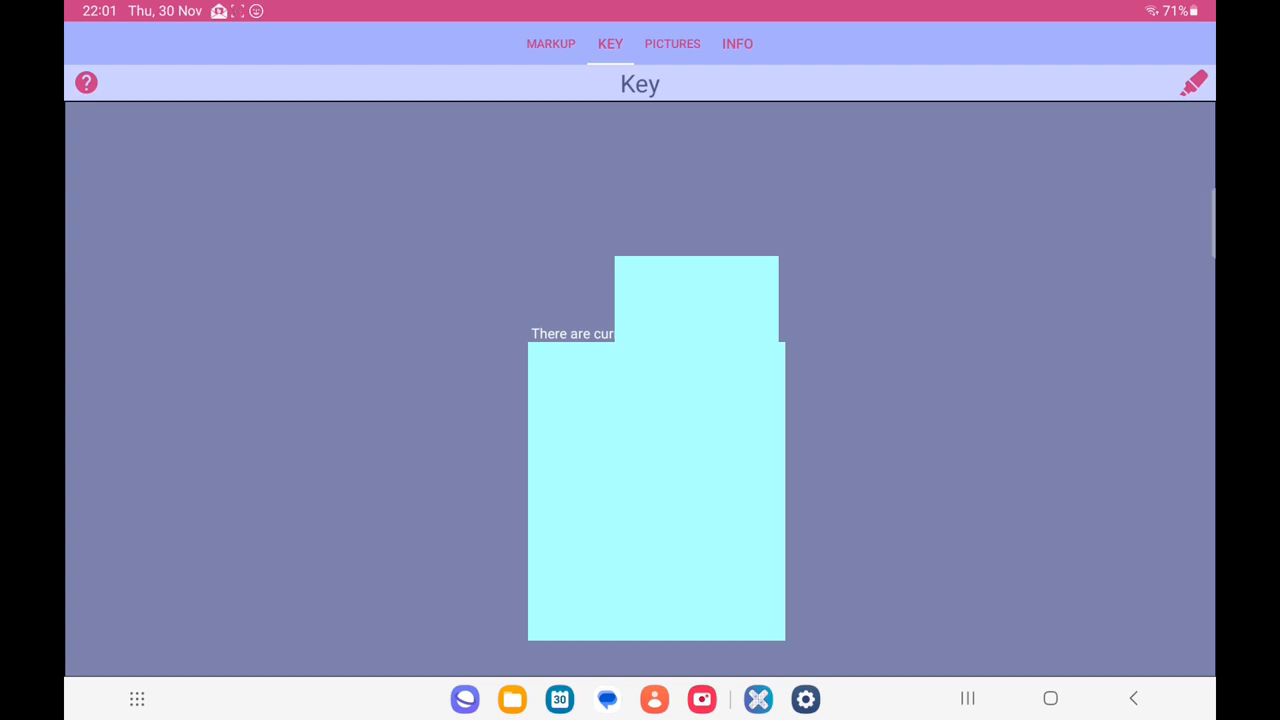
pyautogui.click(1194, 82)
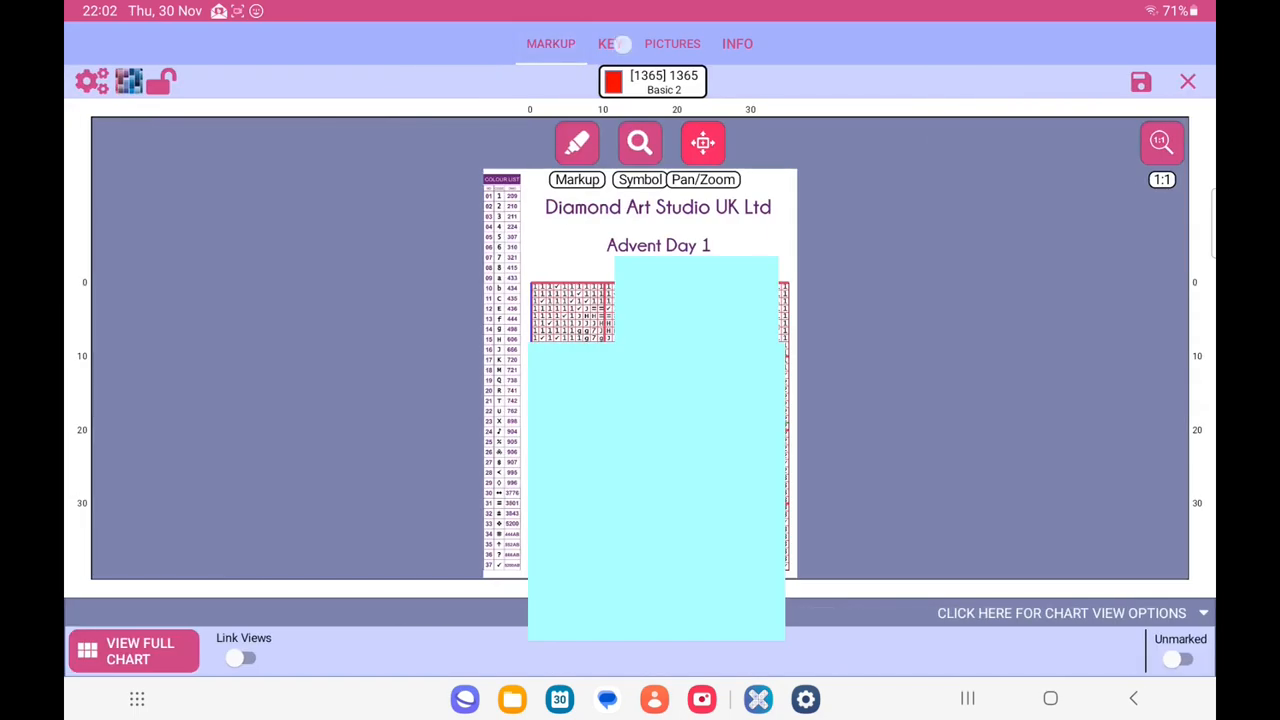
# Build the pattern key from the chart's Colour List column and confirm with Done
pyautogui.click(610, 43)
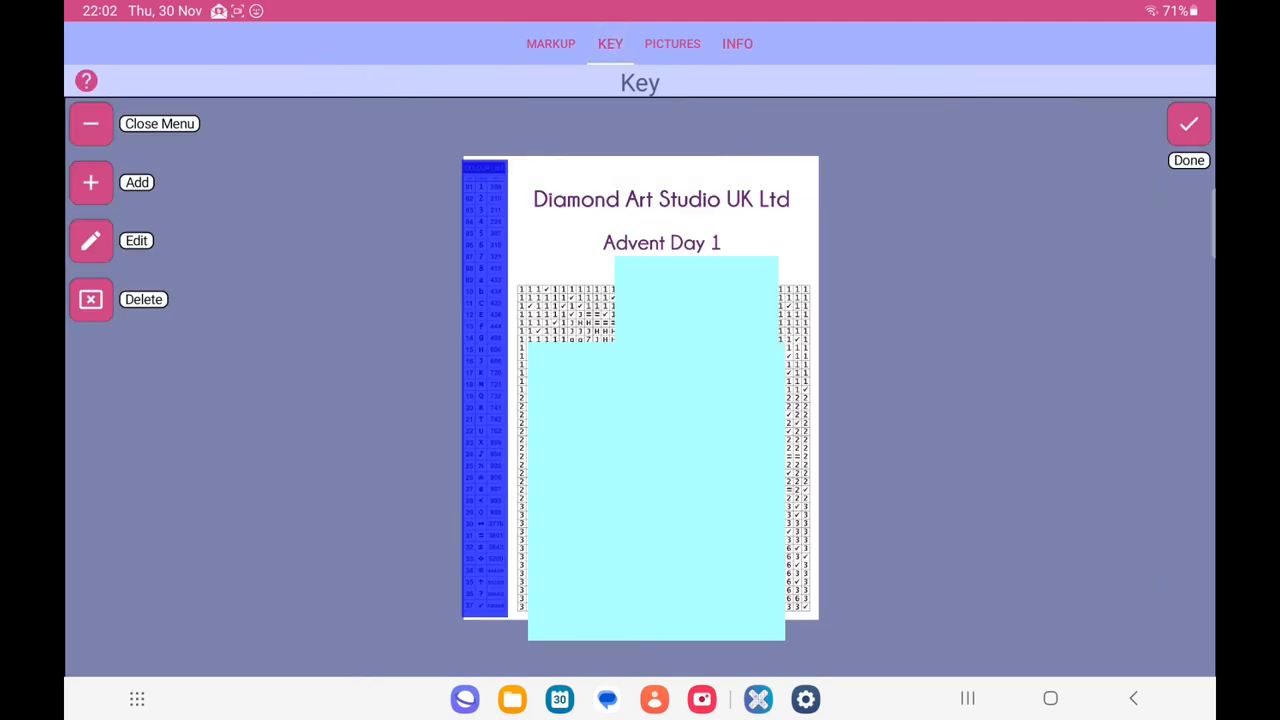
pyautogui.click(1188, 124)
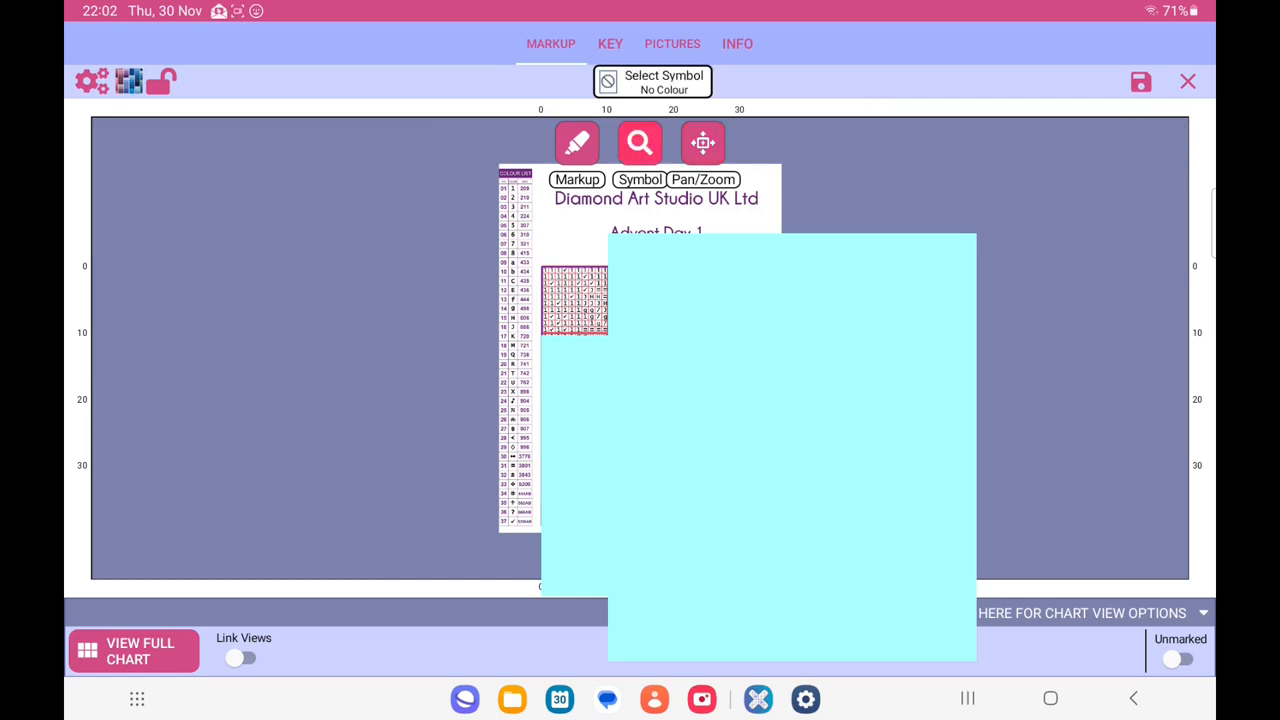
# Show the DMC thread palette in flat shades and search for thread 209
pyautogui.click(703, 142)
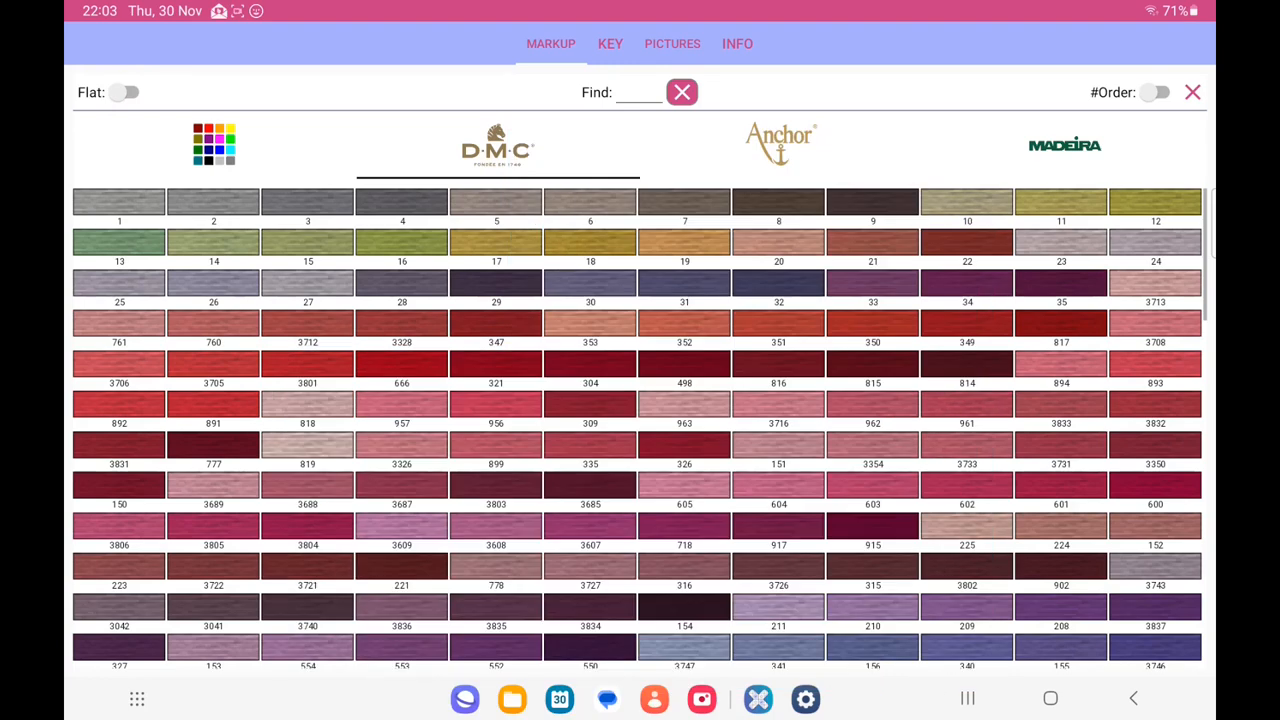
pyautogui.click(128, 92)
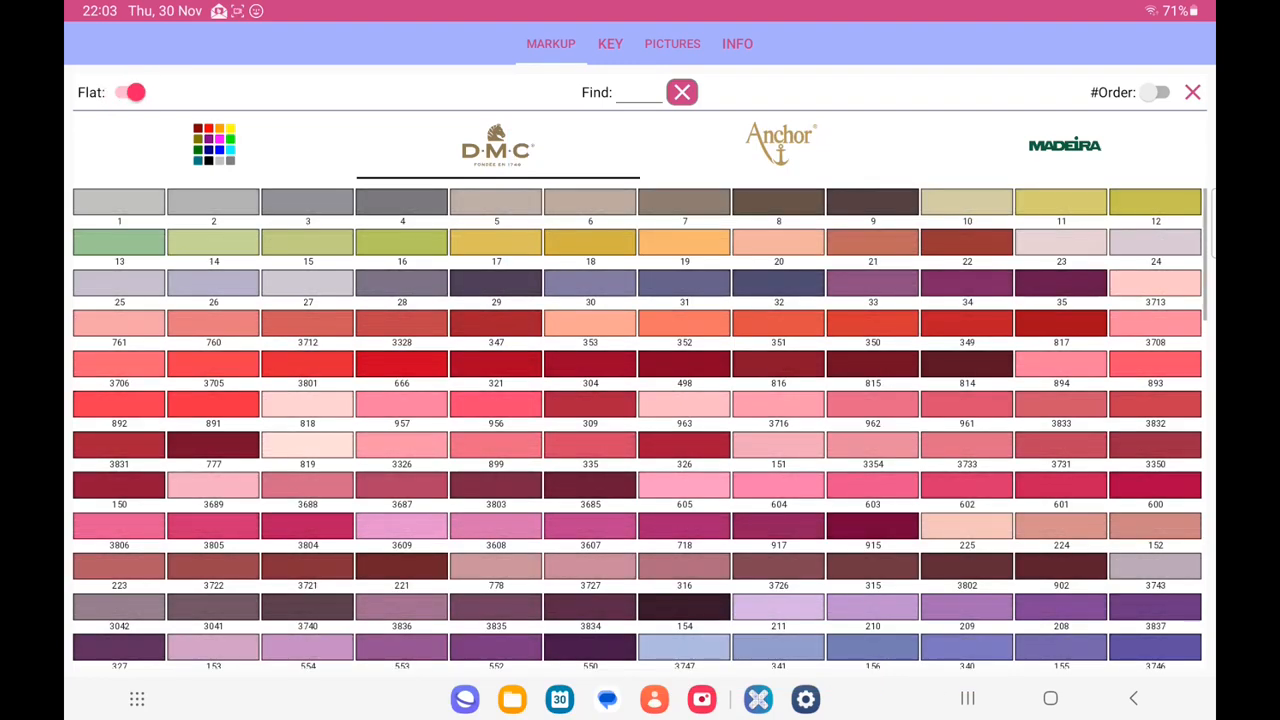
pyautogui.click(637, 92)
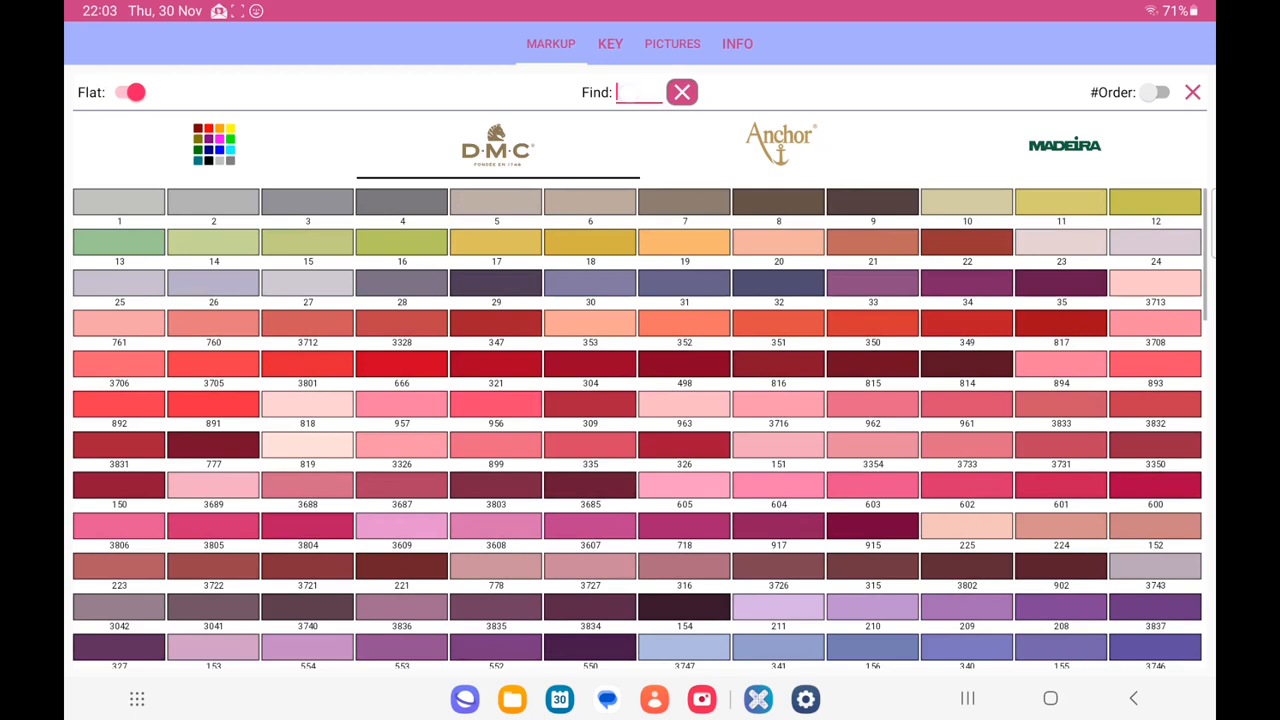
pyautogui.write('2')
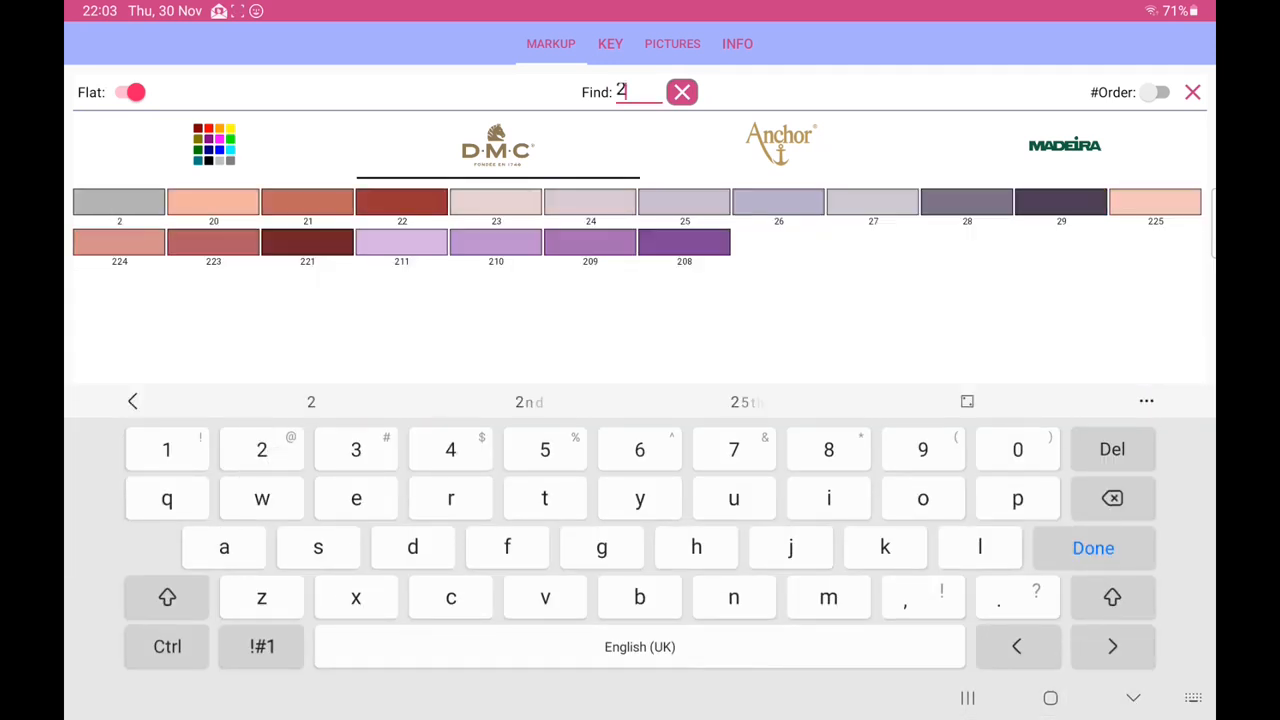
pyautogui.write('09')
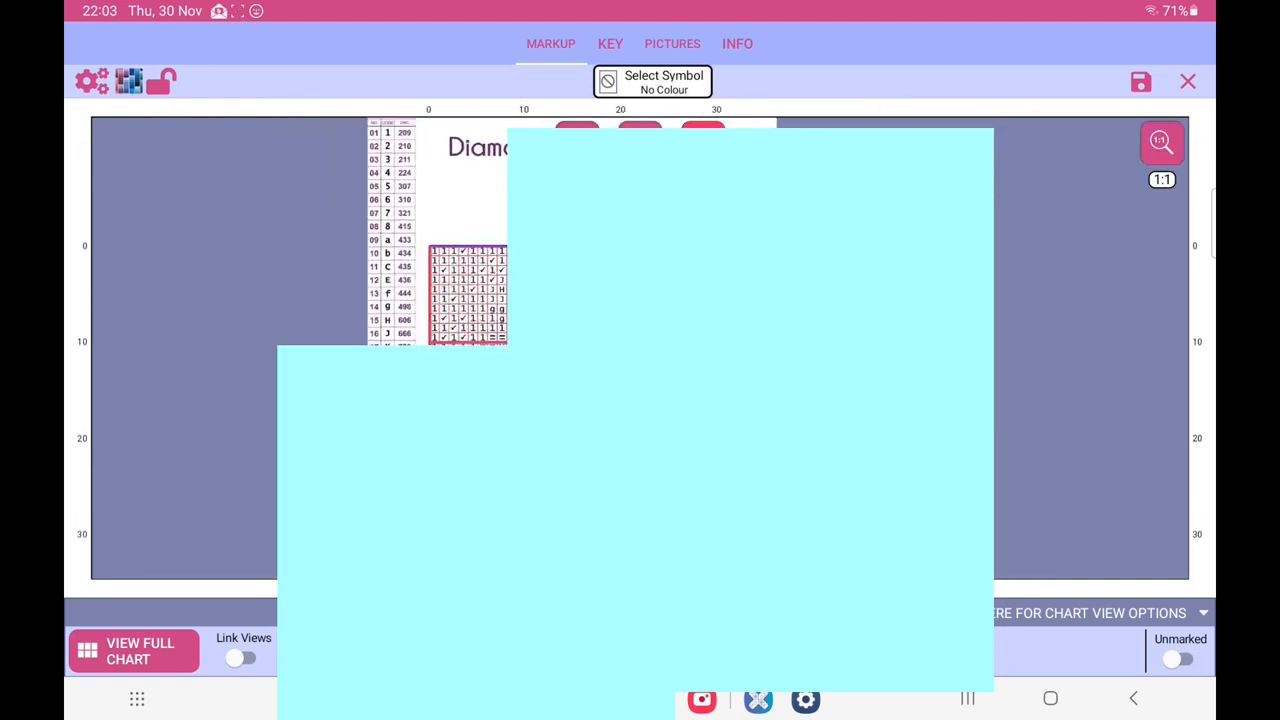
# Search the DMC palette for 210 and pick the 210 swatch for the symbol
pyautogui.scroll(-3)
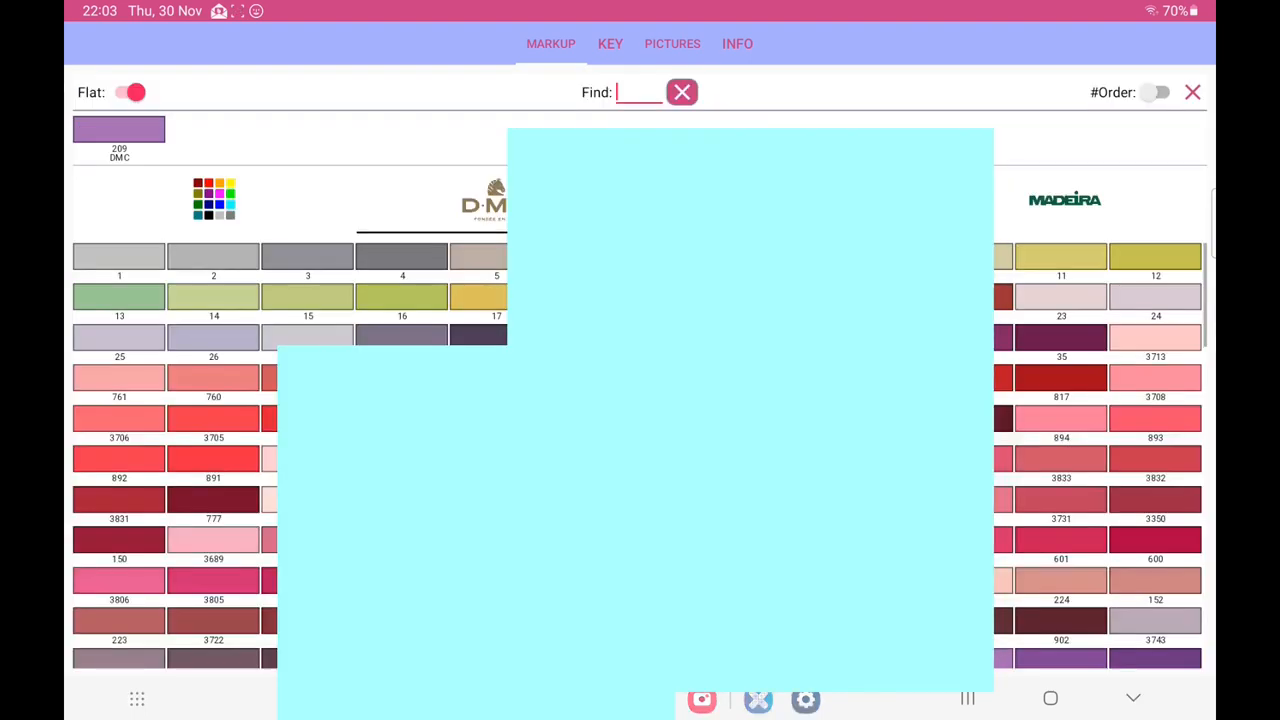
pyautogui.click(637, 92)
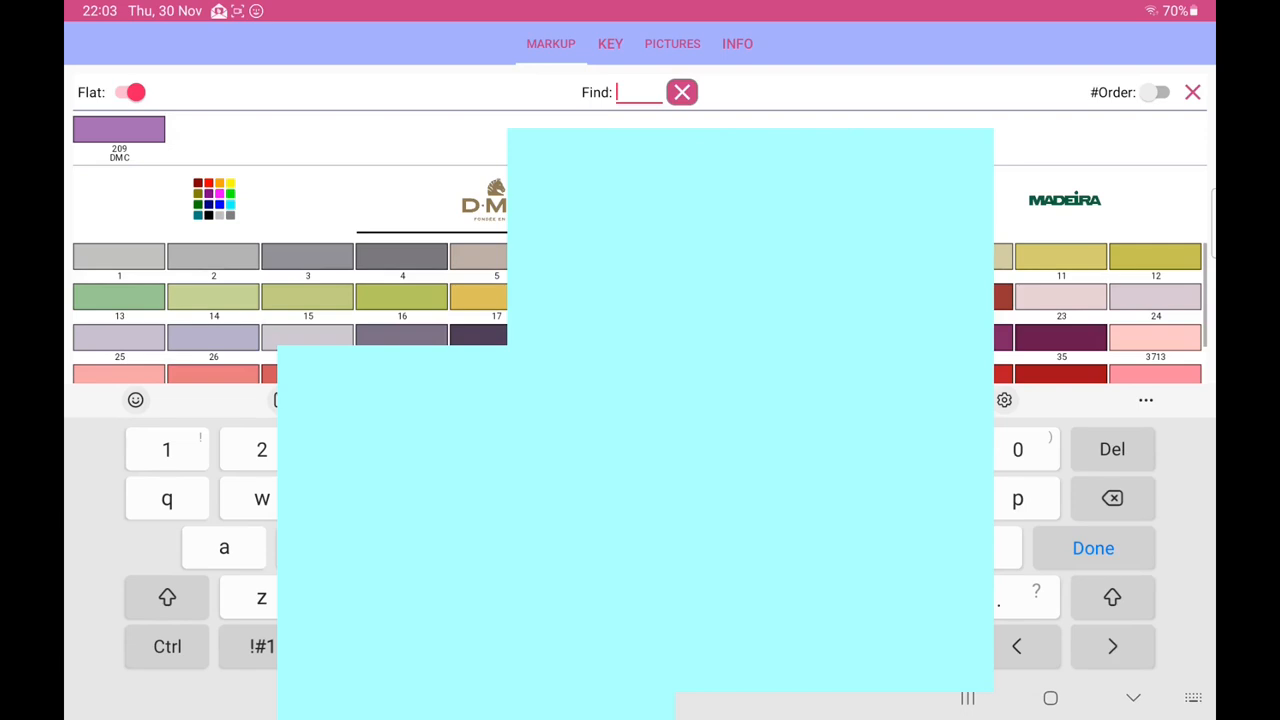
pyautogui.write('210')
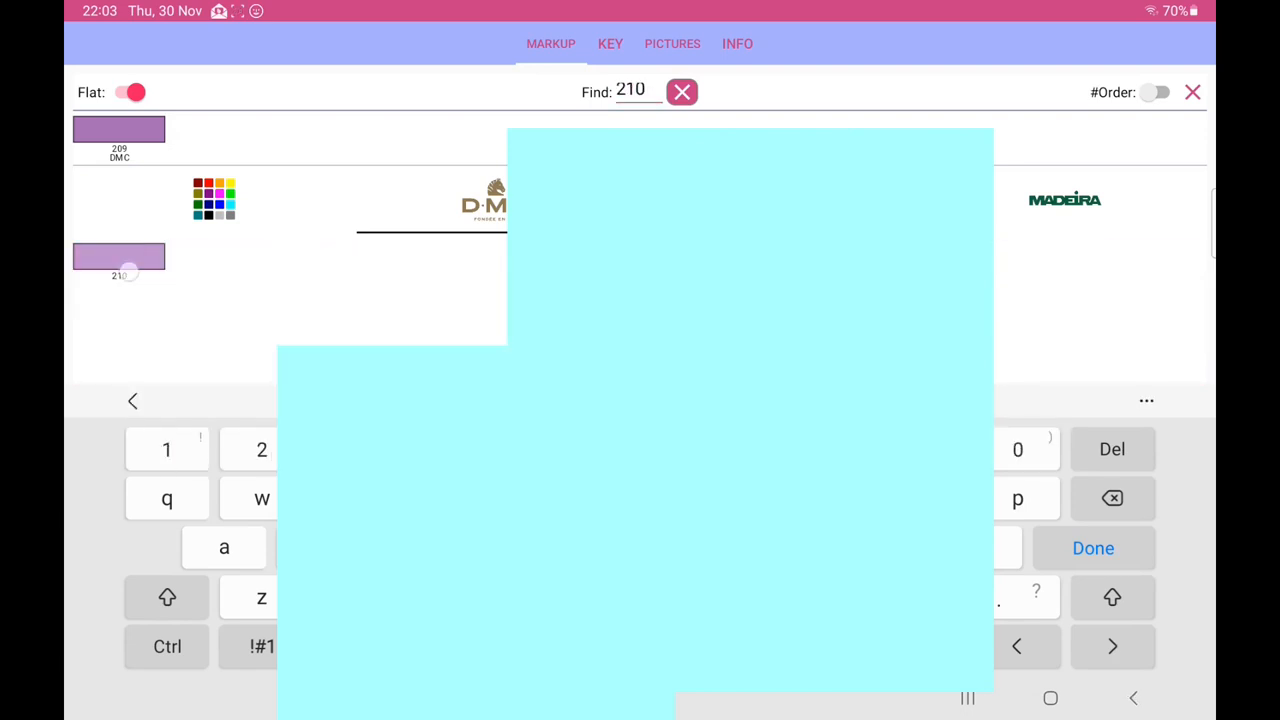
pyautogui.click(1093, 548)
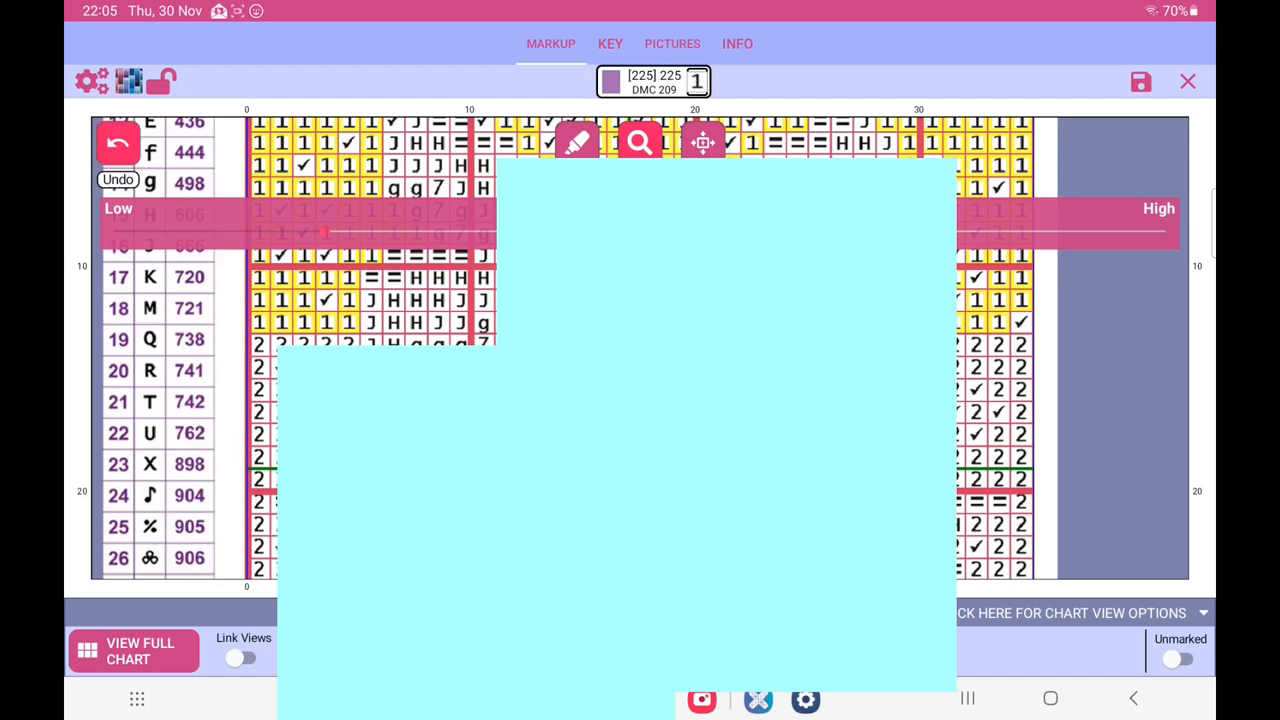
# Mark two symbol 1 cells as stitched, leaving 223 remaining
pyautogui.click(577, 142)
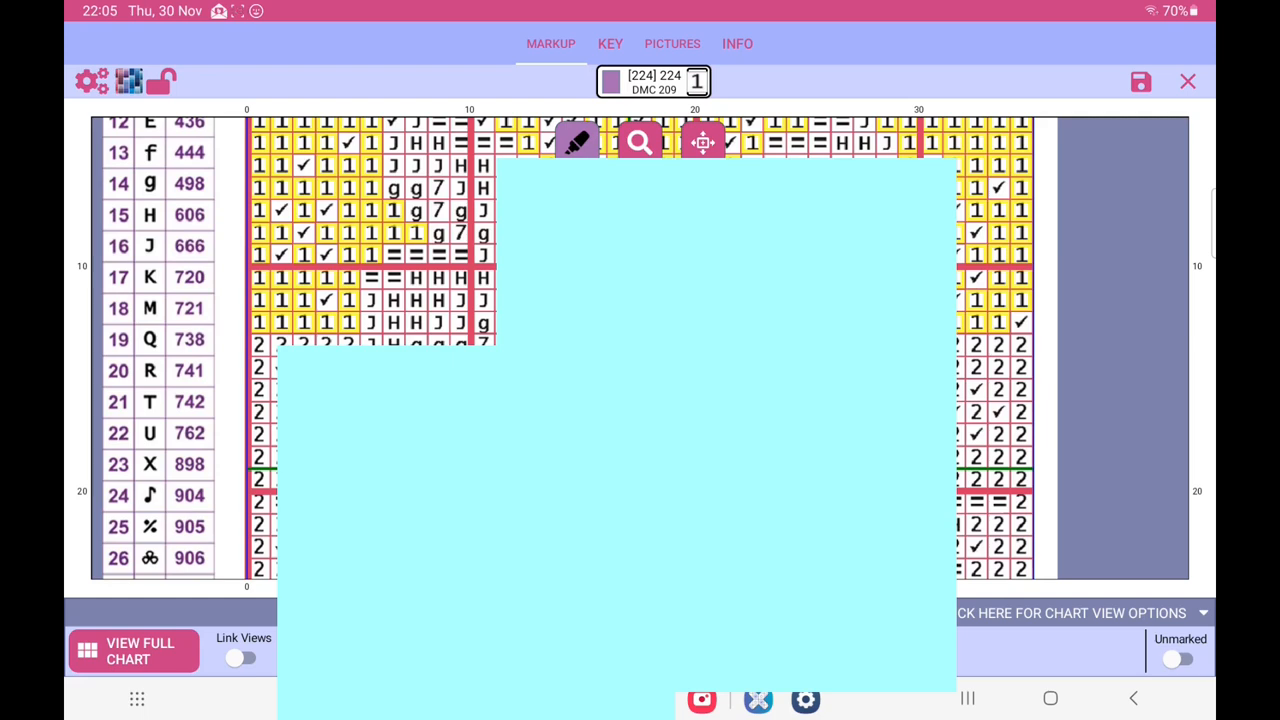
pyautogui.click(300, 322)
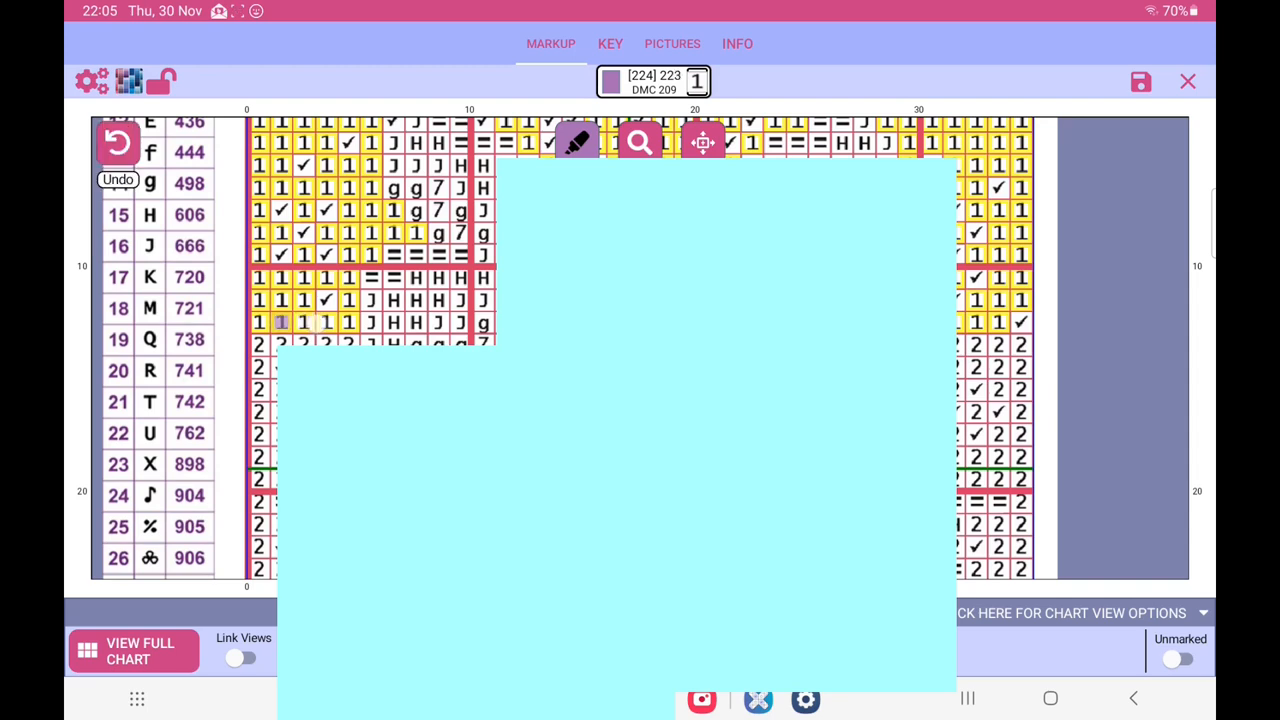